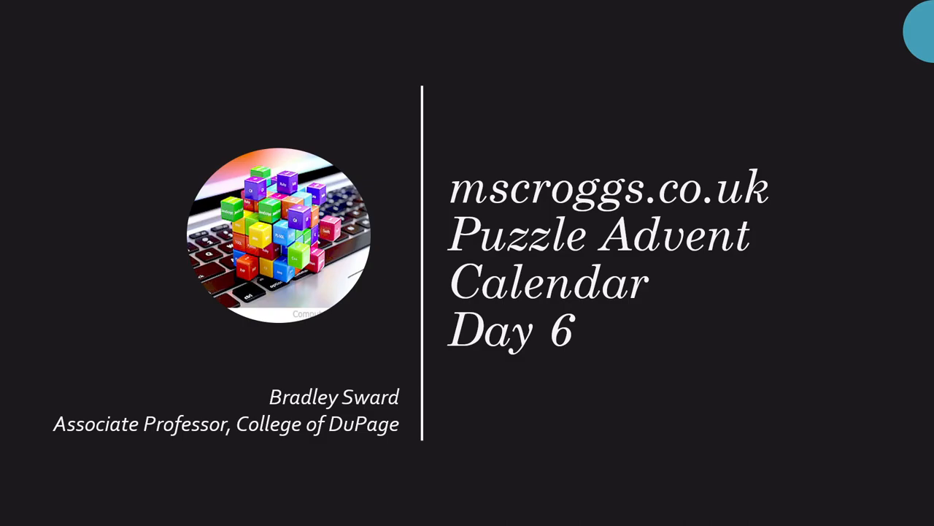
mouse_move(545, 421)
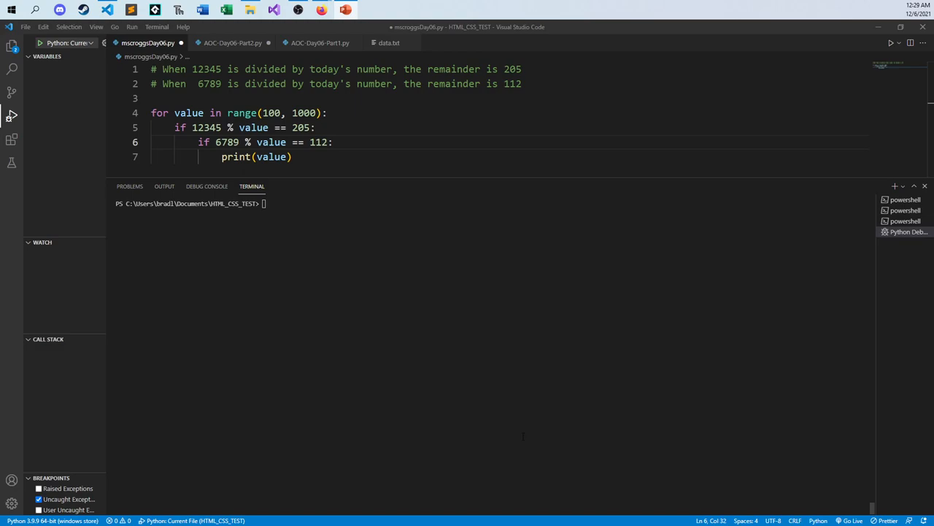
mouse_move(517, 435)
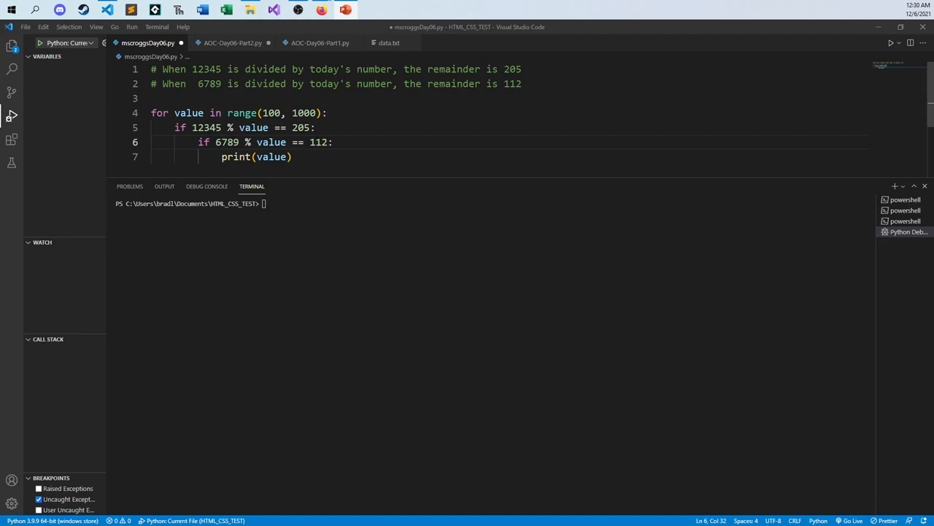
text(()
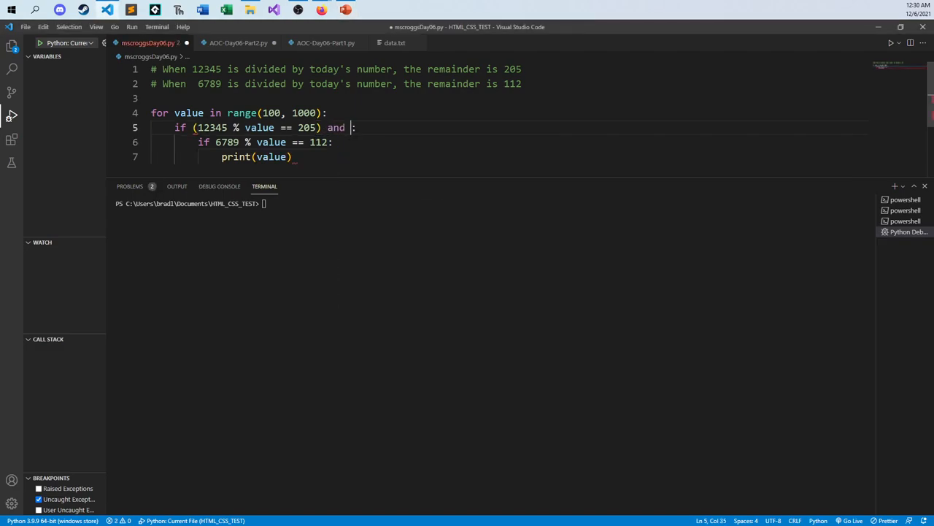
text((6789 % value == 112)
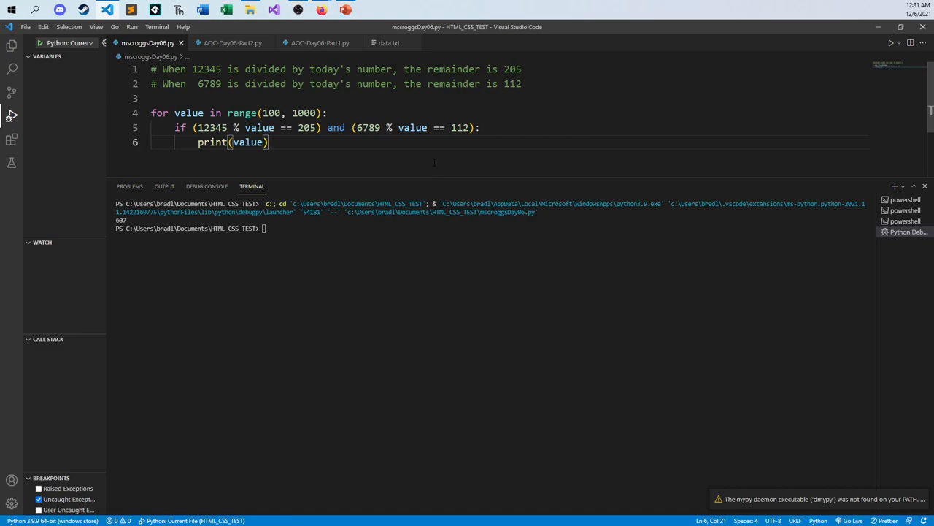
mouse_move(433, 184)
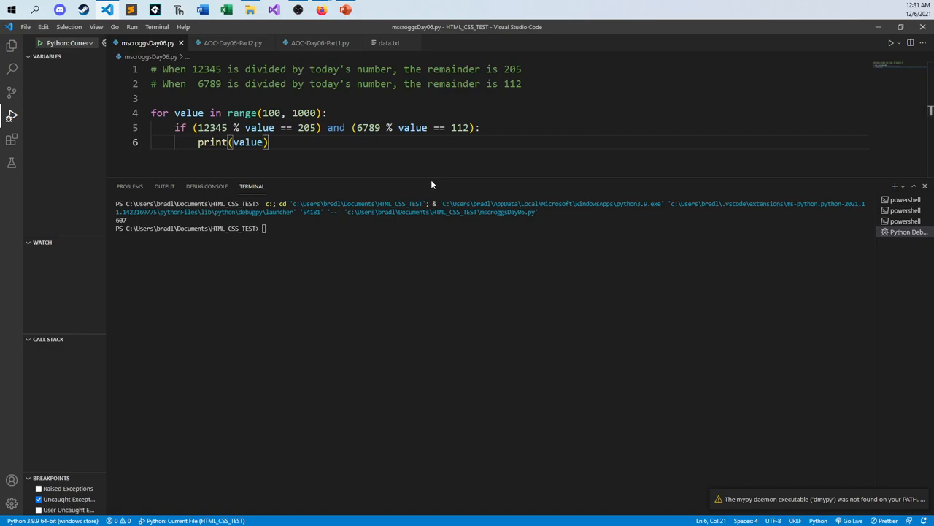